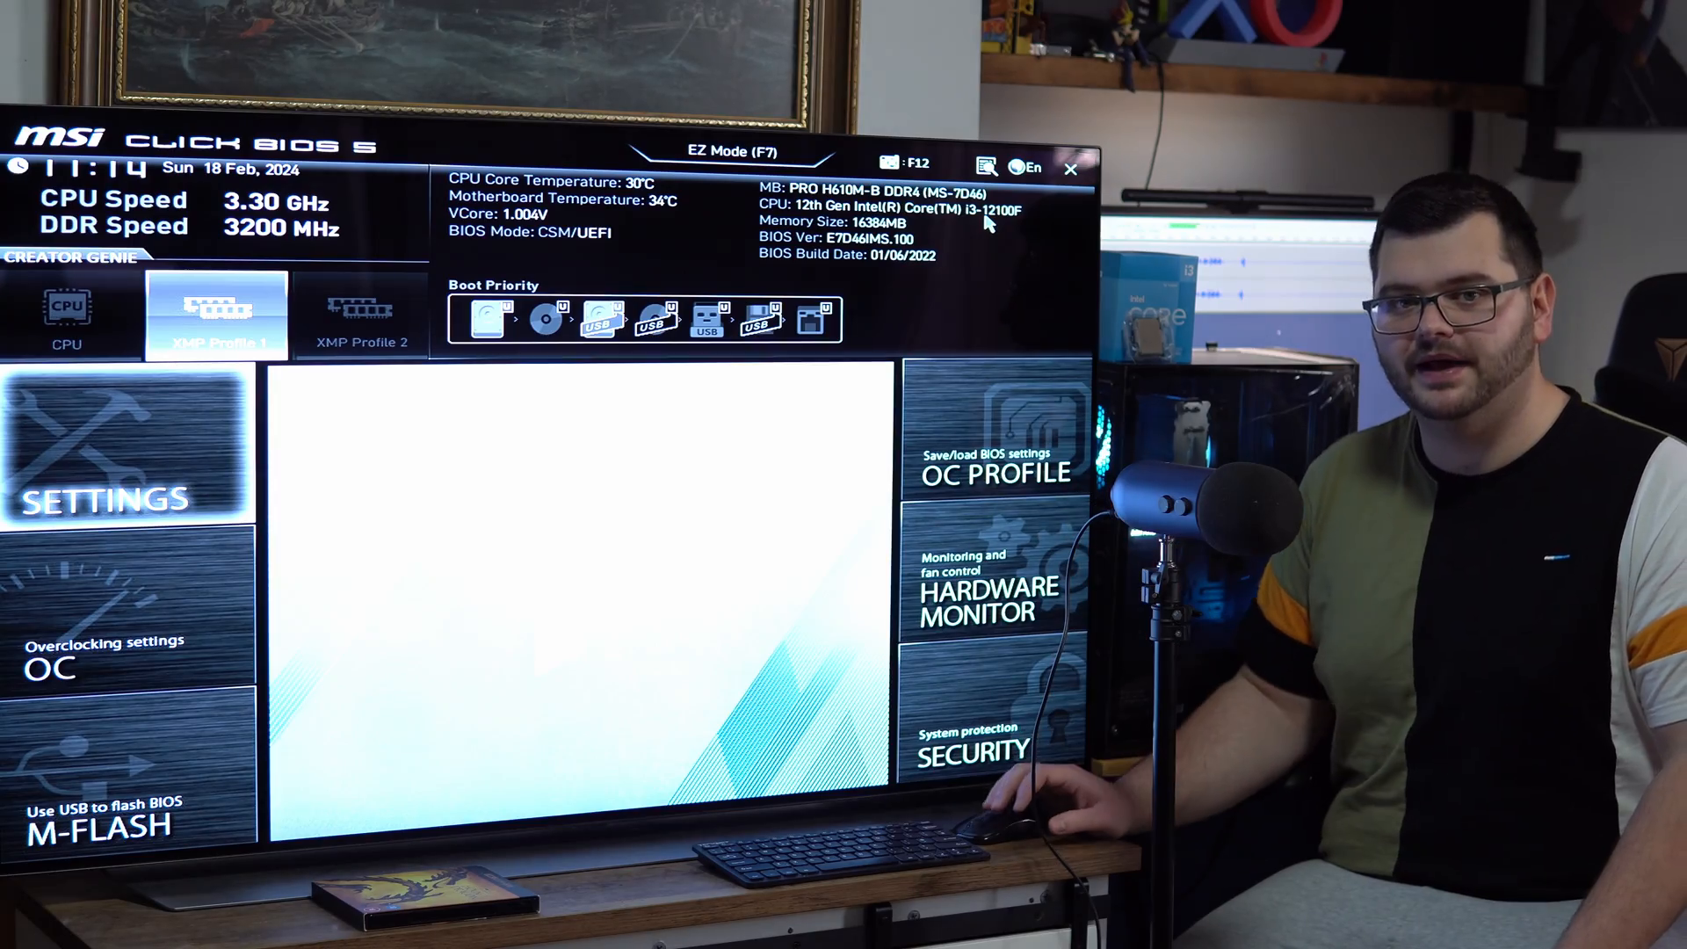
mouse_move(522, 312)
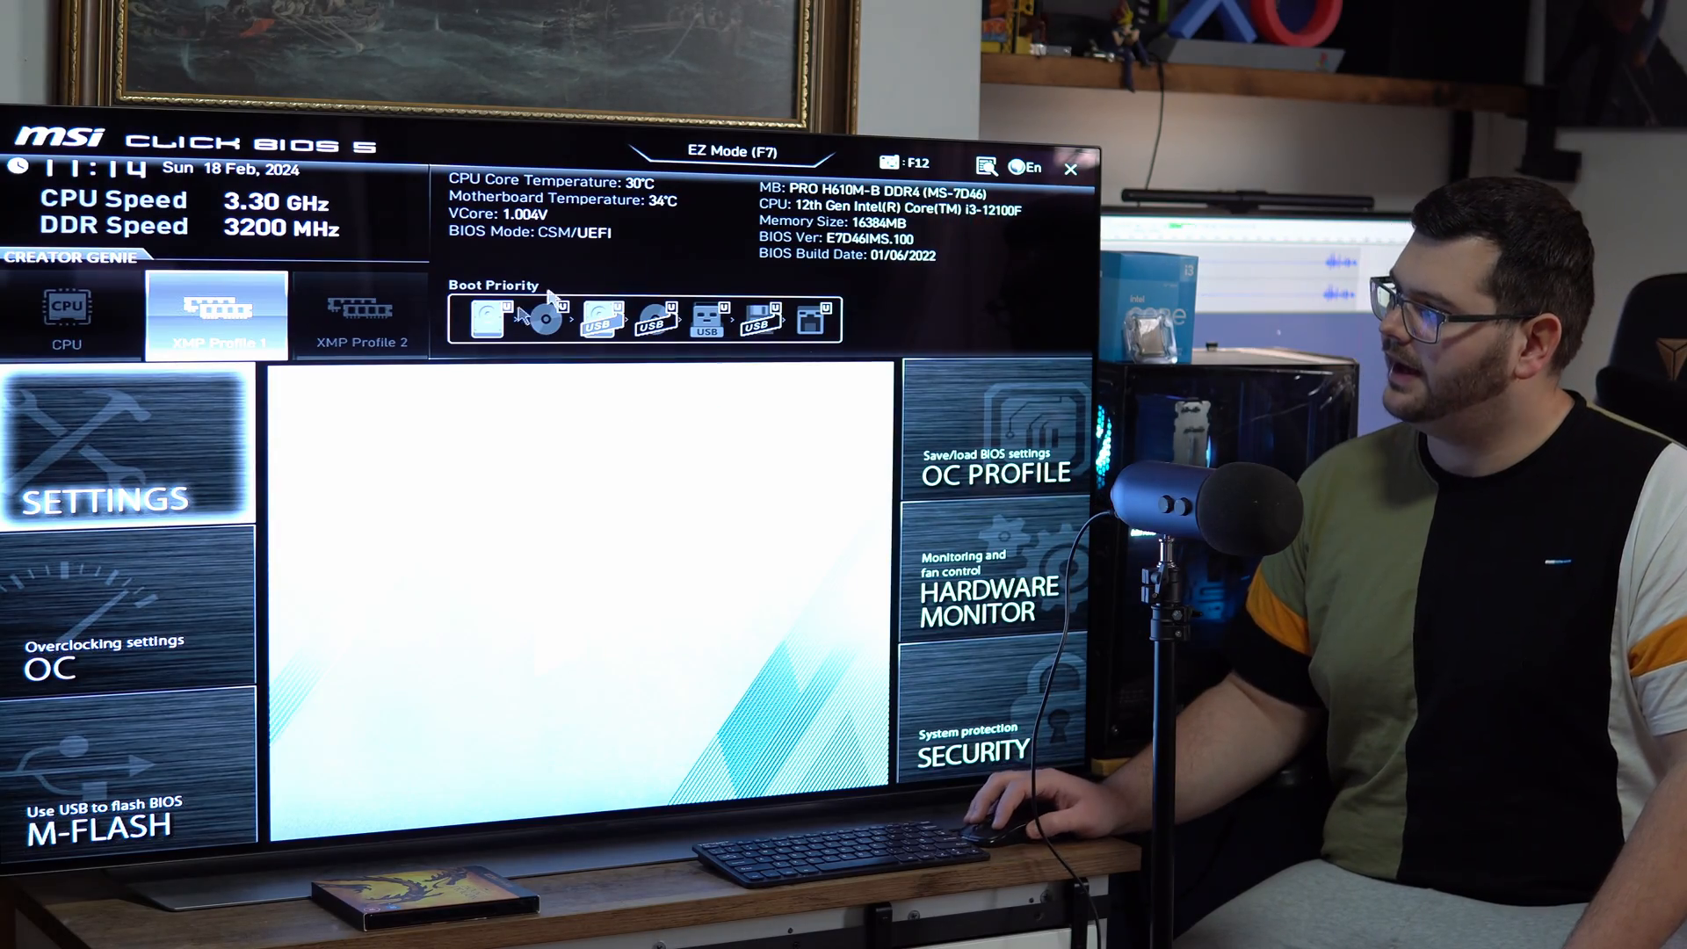
mouse_move(227, 448)
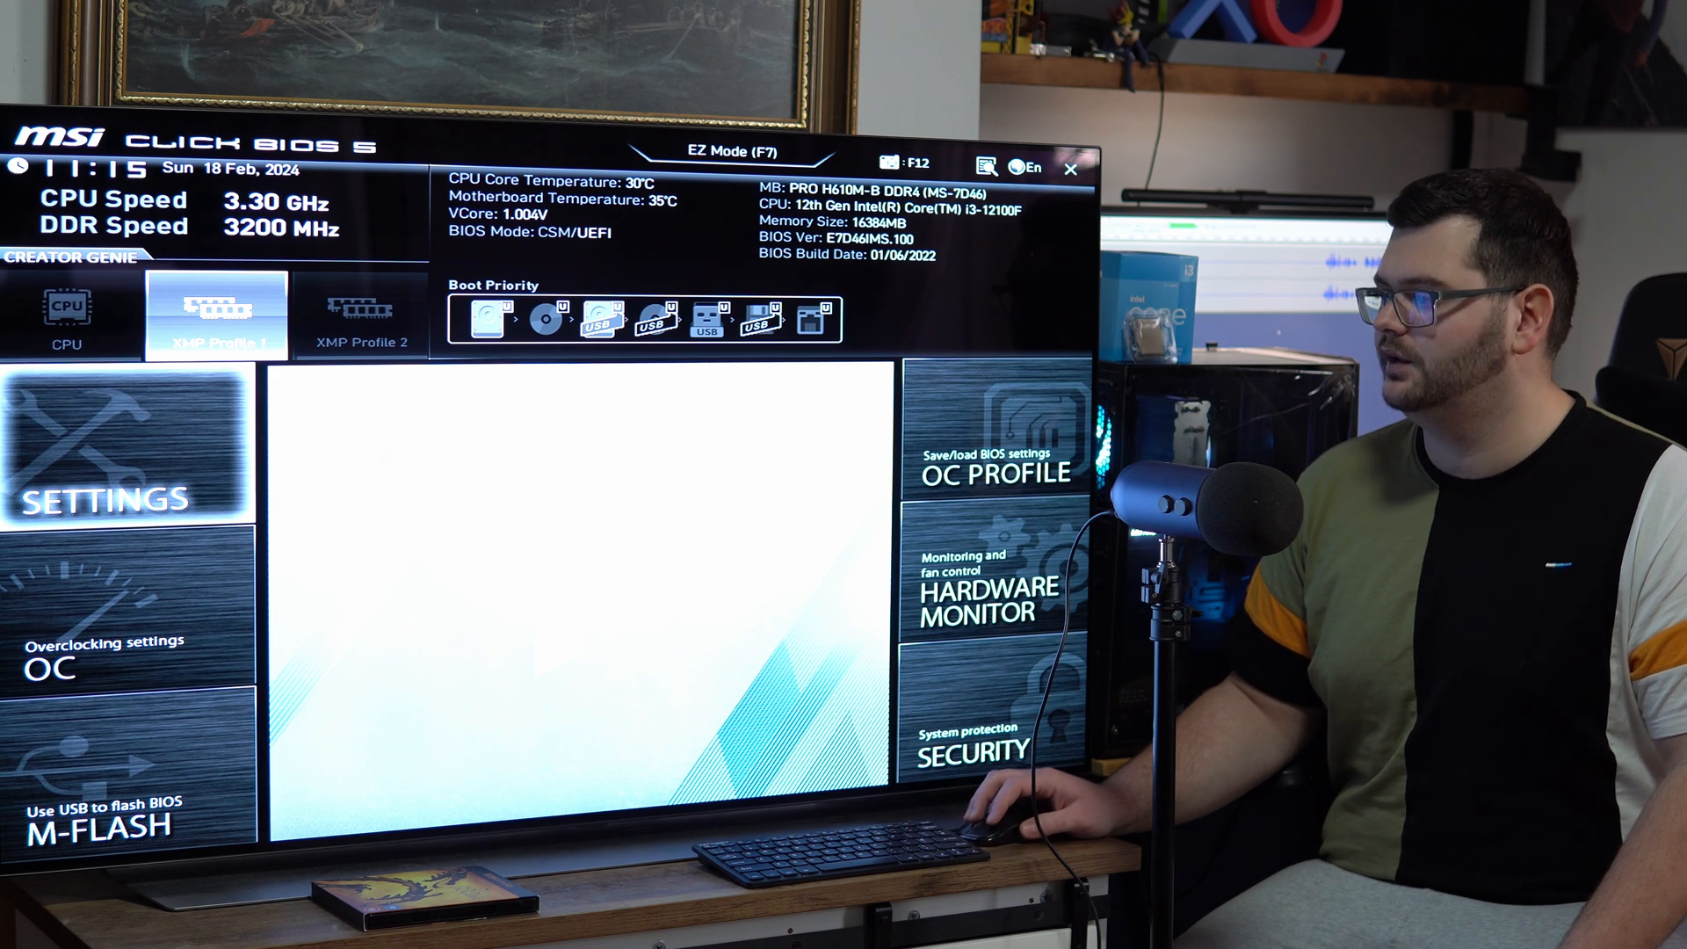
mouse_move(810, 320)
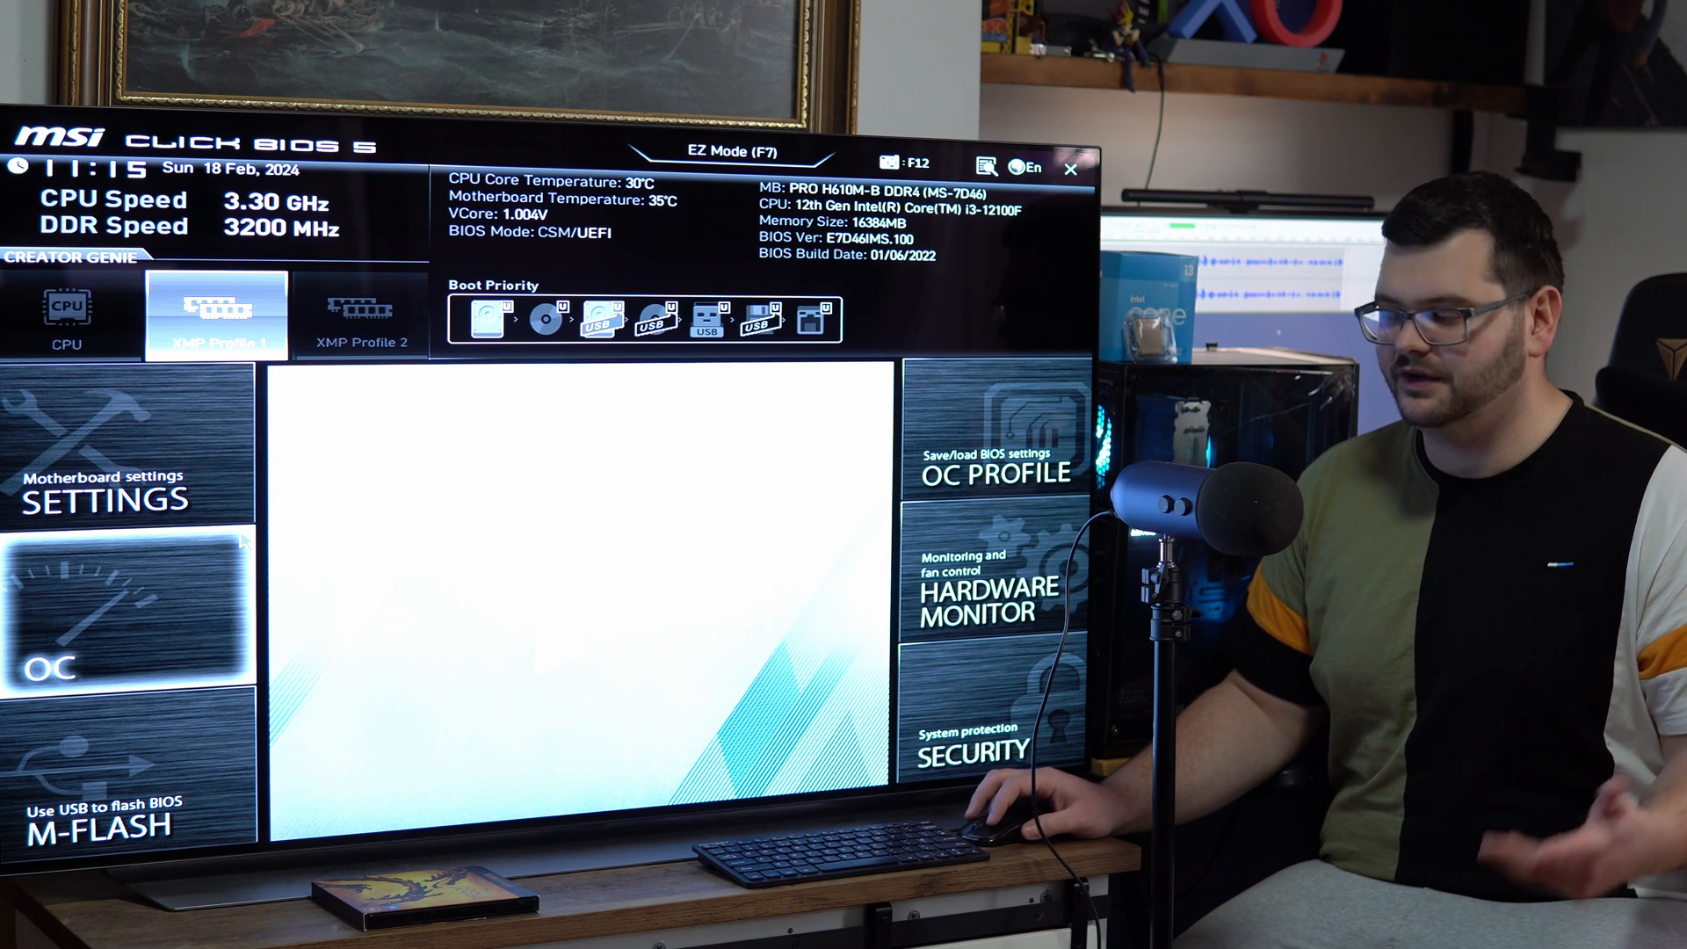
Launch M-FLASH and confirm Yes to reboot the system into flash mode
click(126, 820)
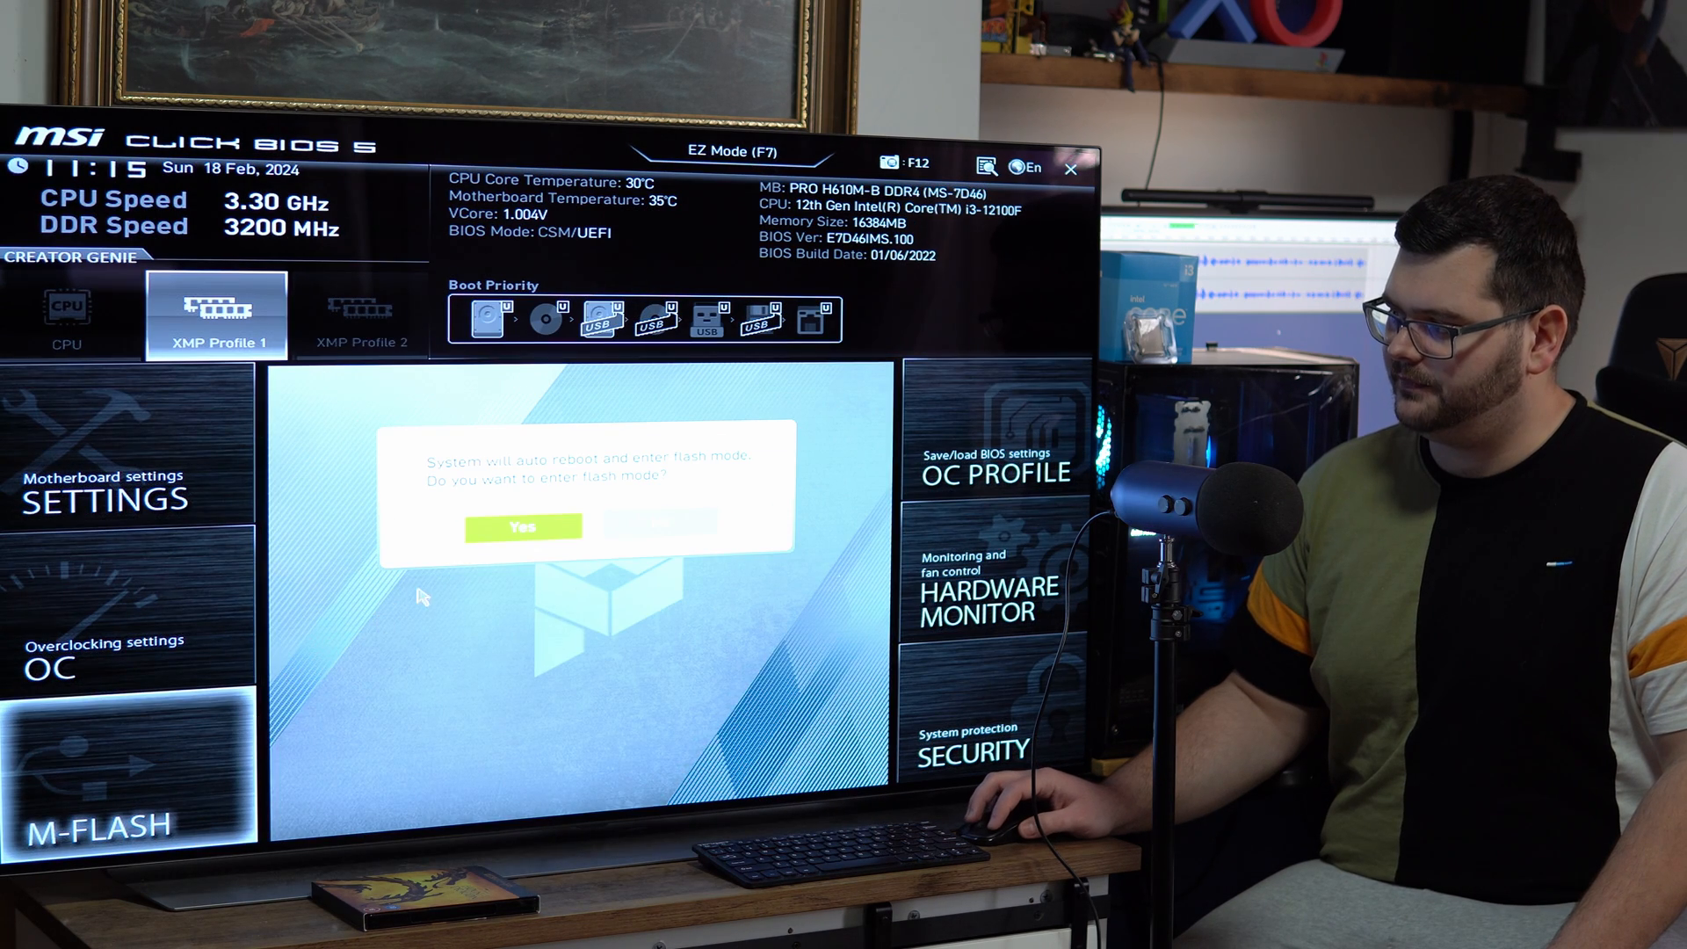
click(524, 526)
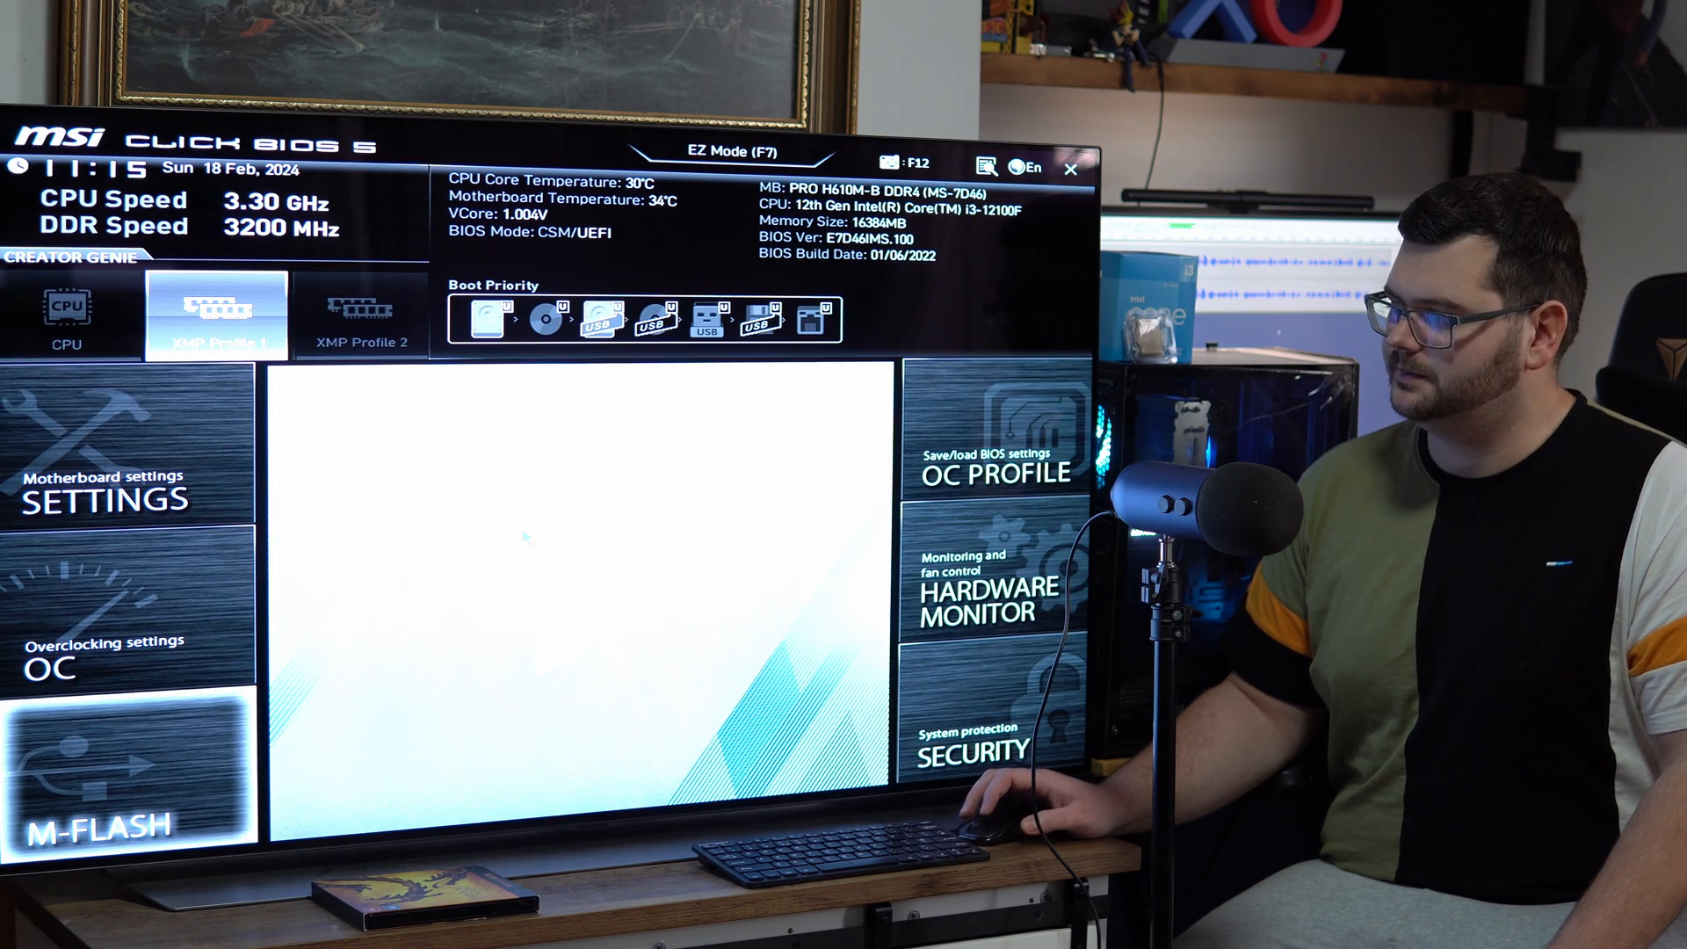
click(95, 822)
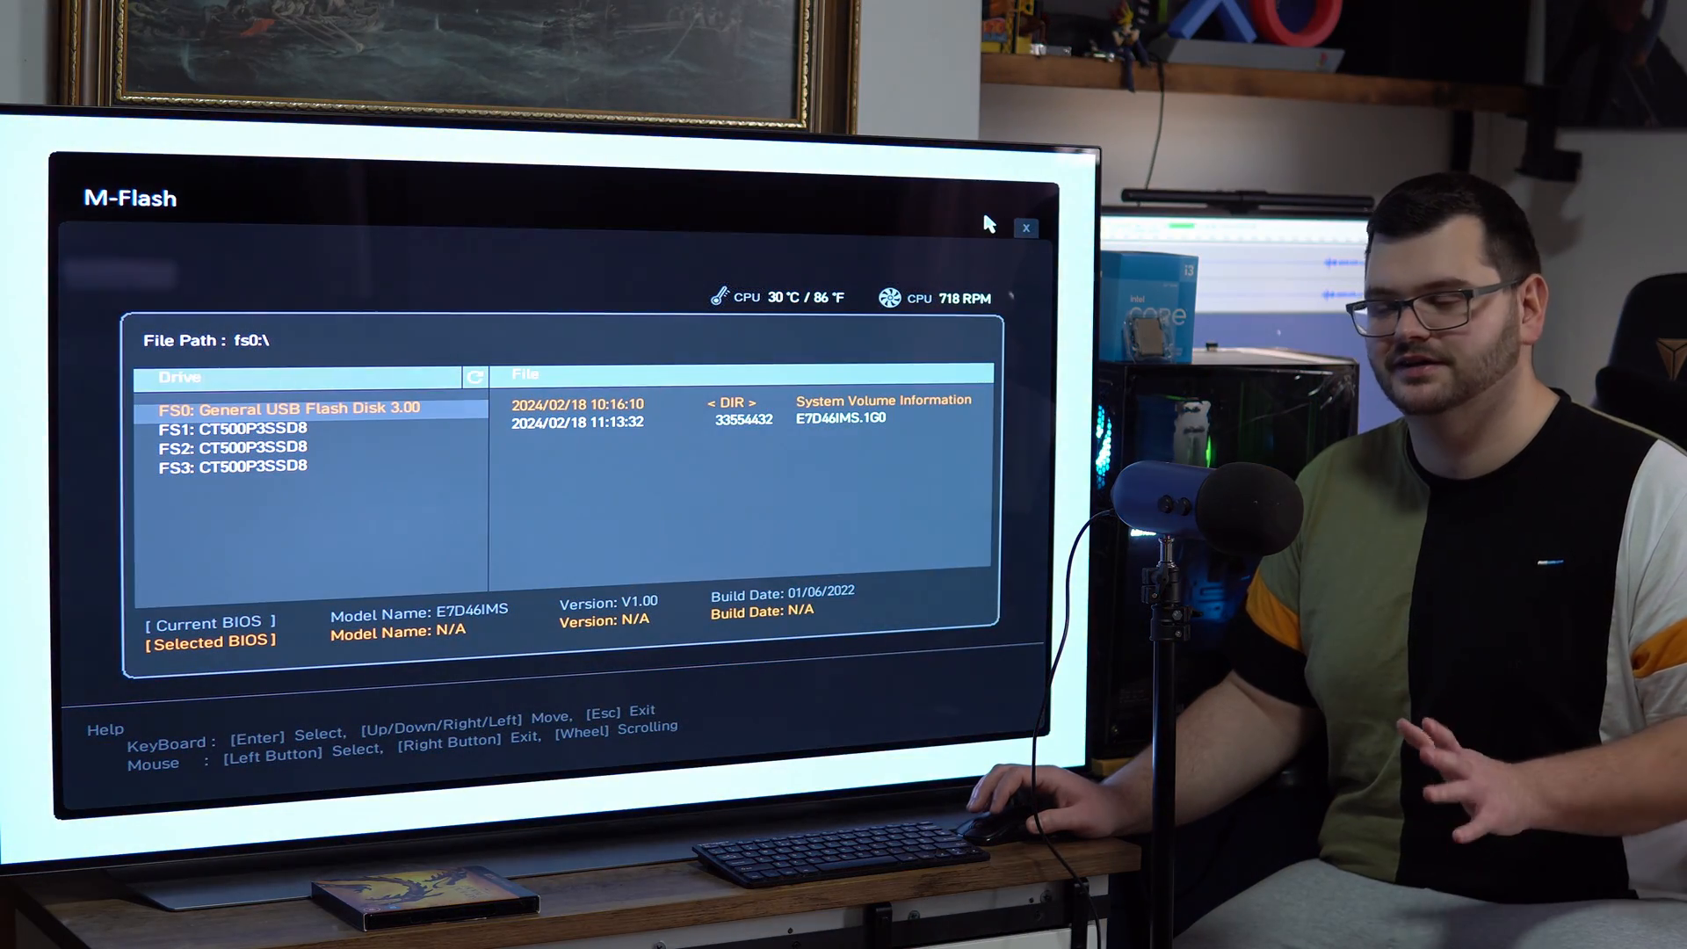
mouse_move(689, 313)
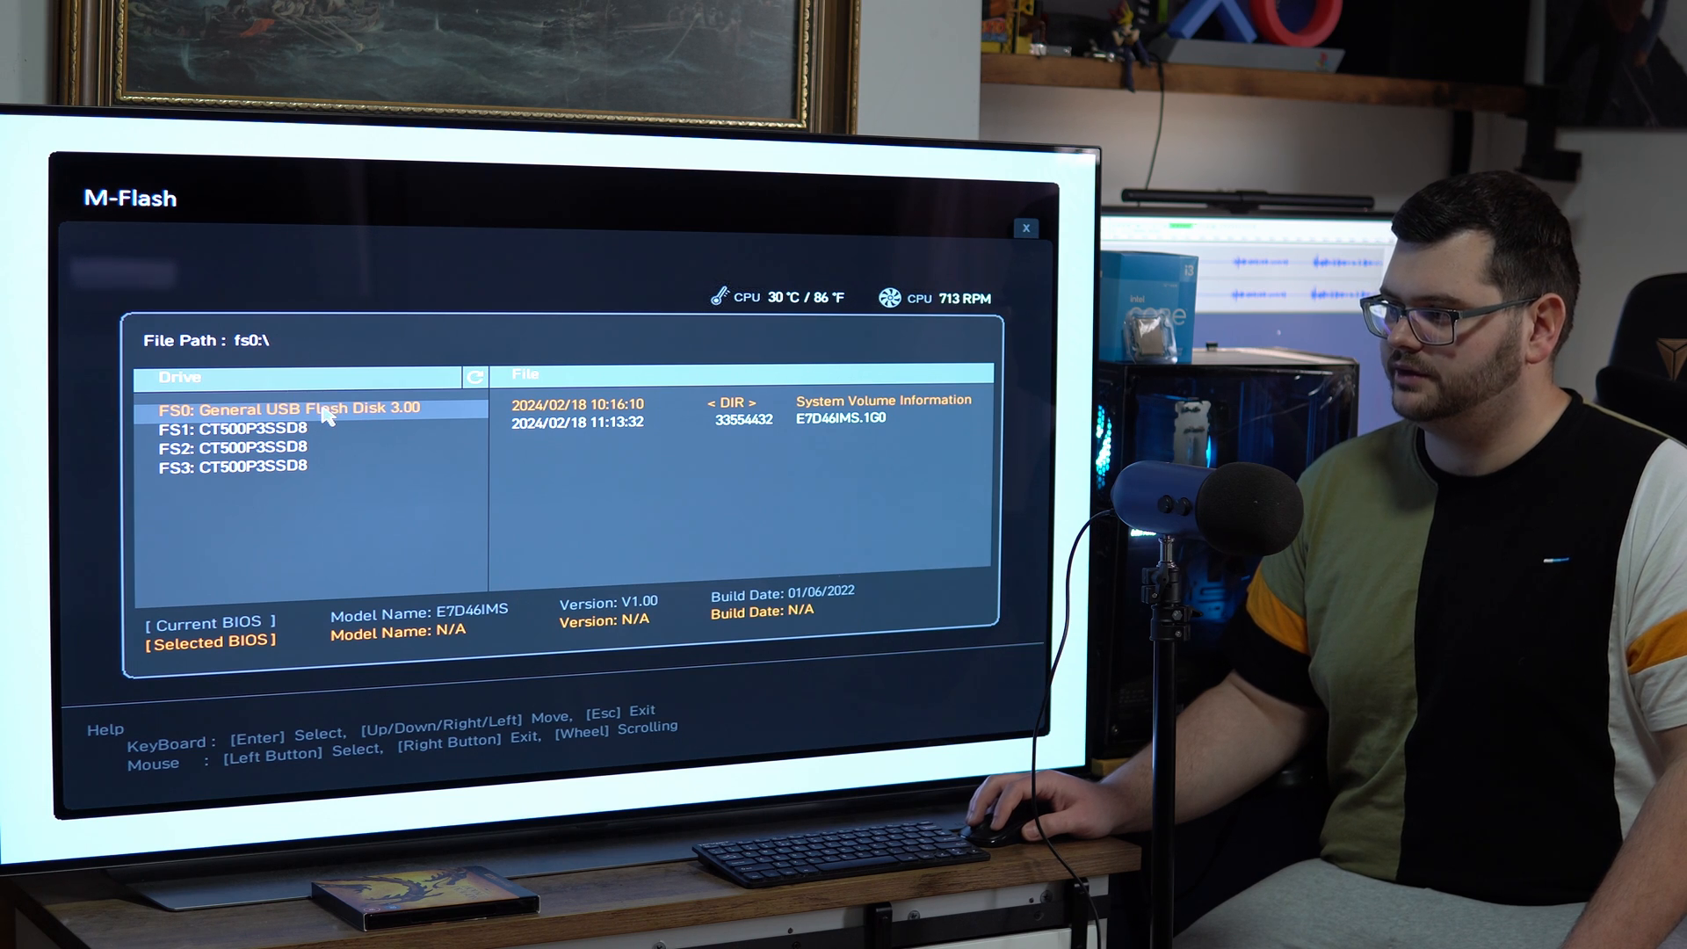
Pick E7D46IMS.1G0 from the General USB Flash Disk 3.00 and confirm to start flashing
click(742, 418)
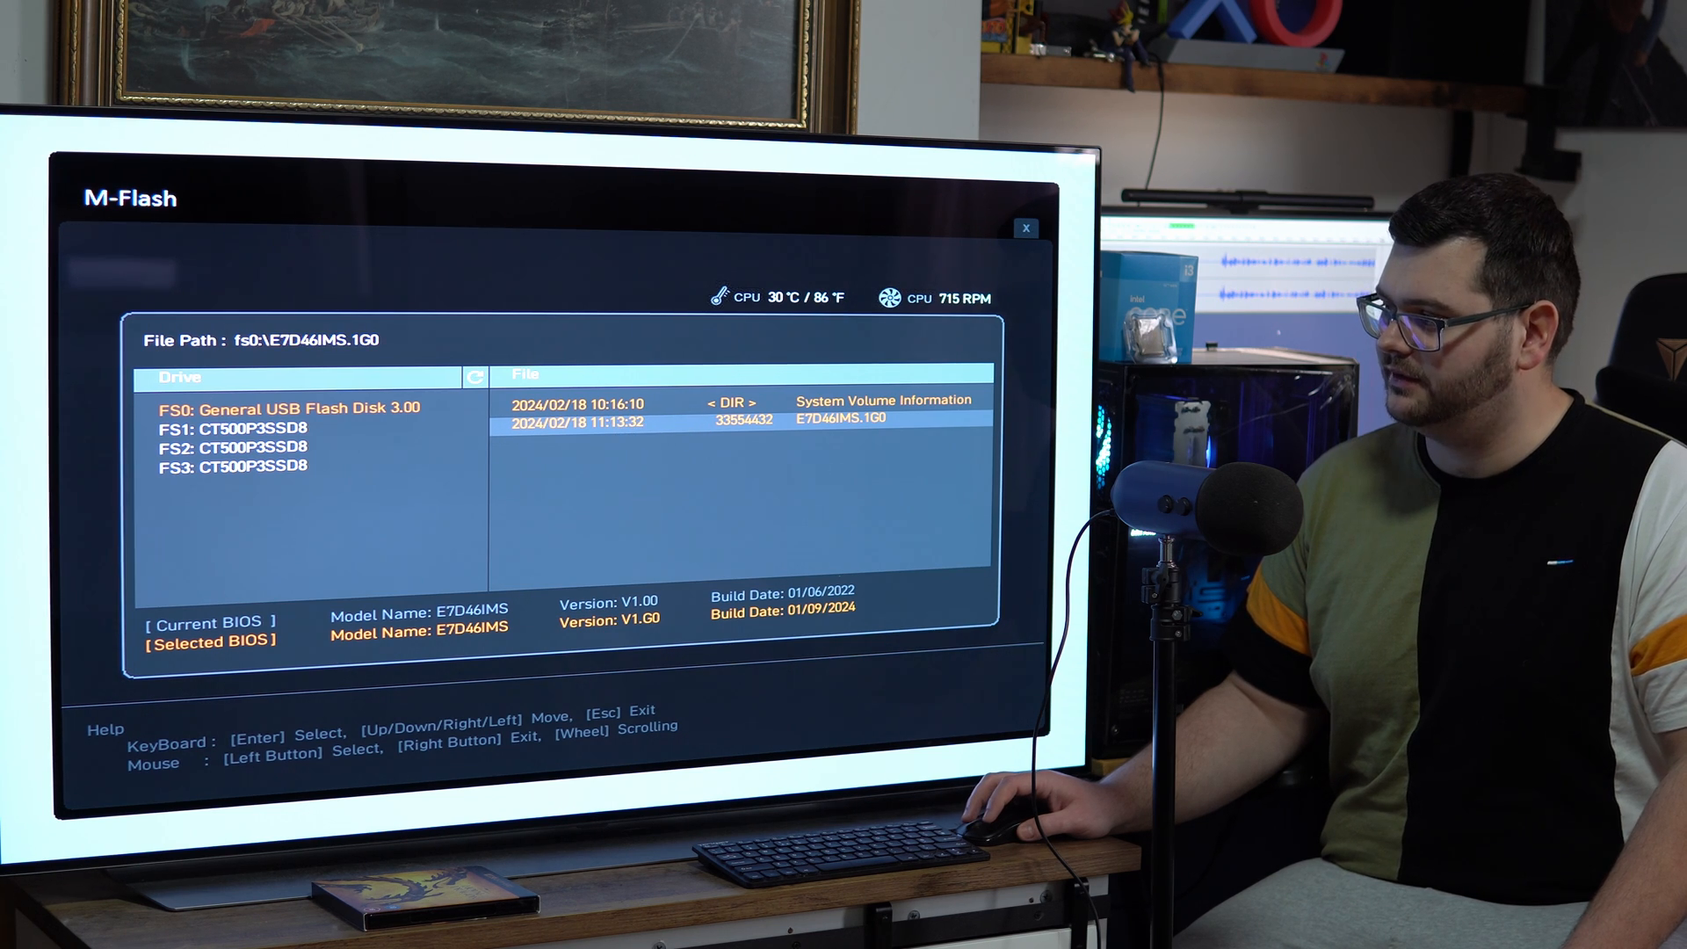
click(684, 418)
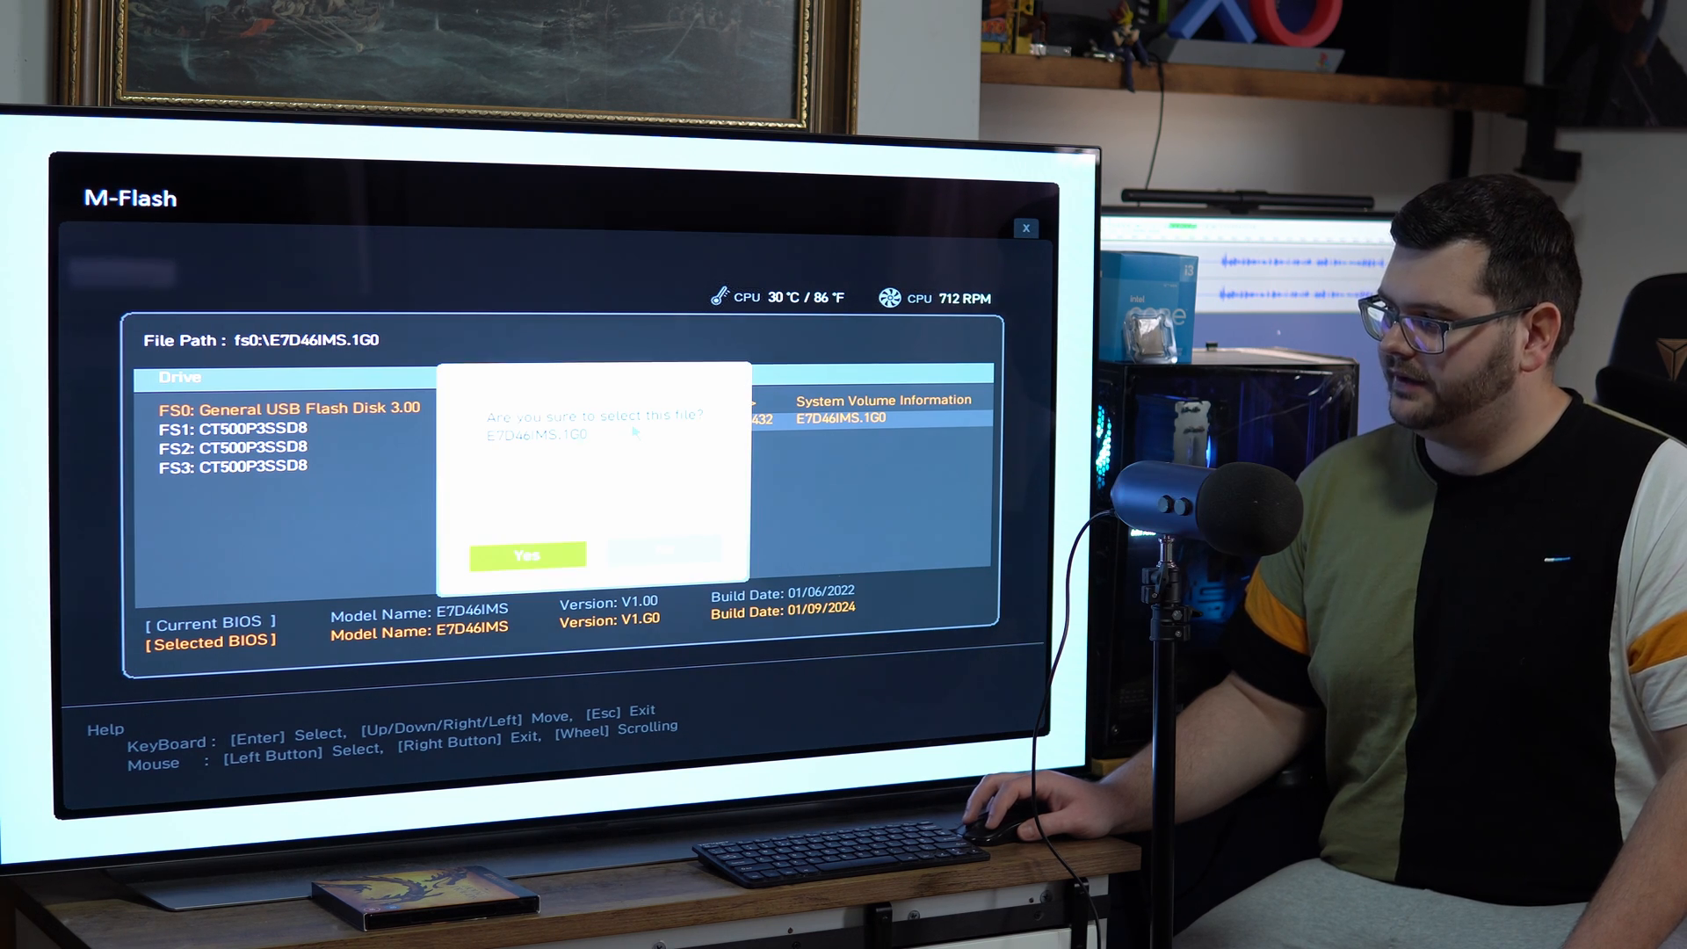
click(526, 555)
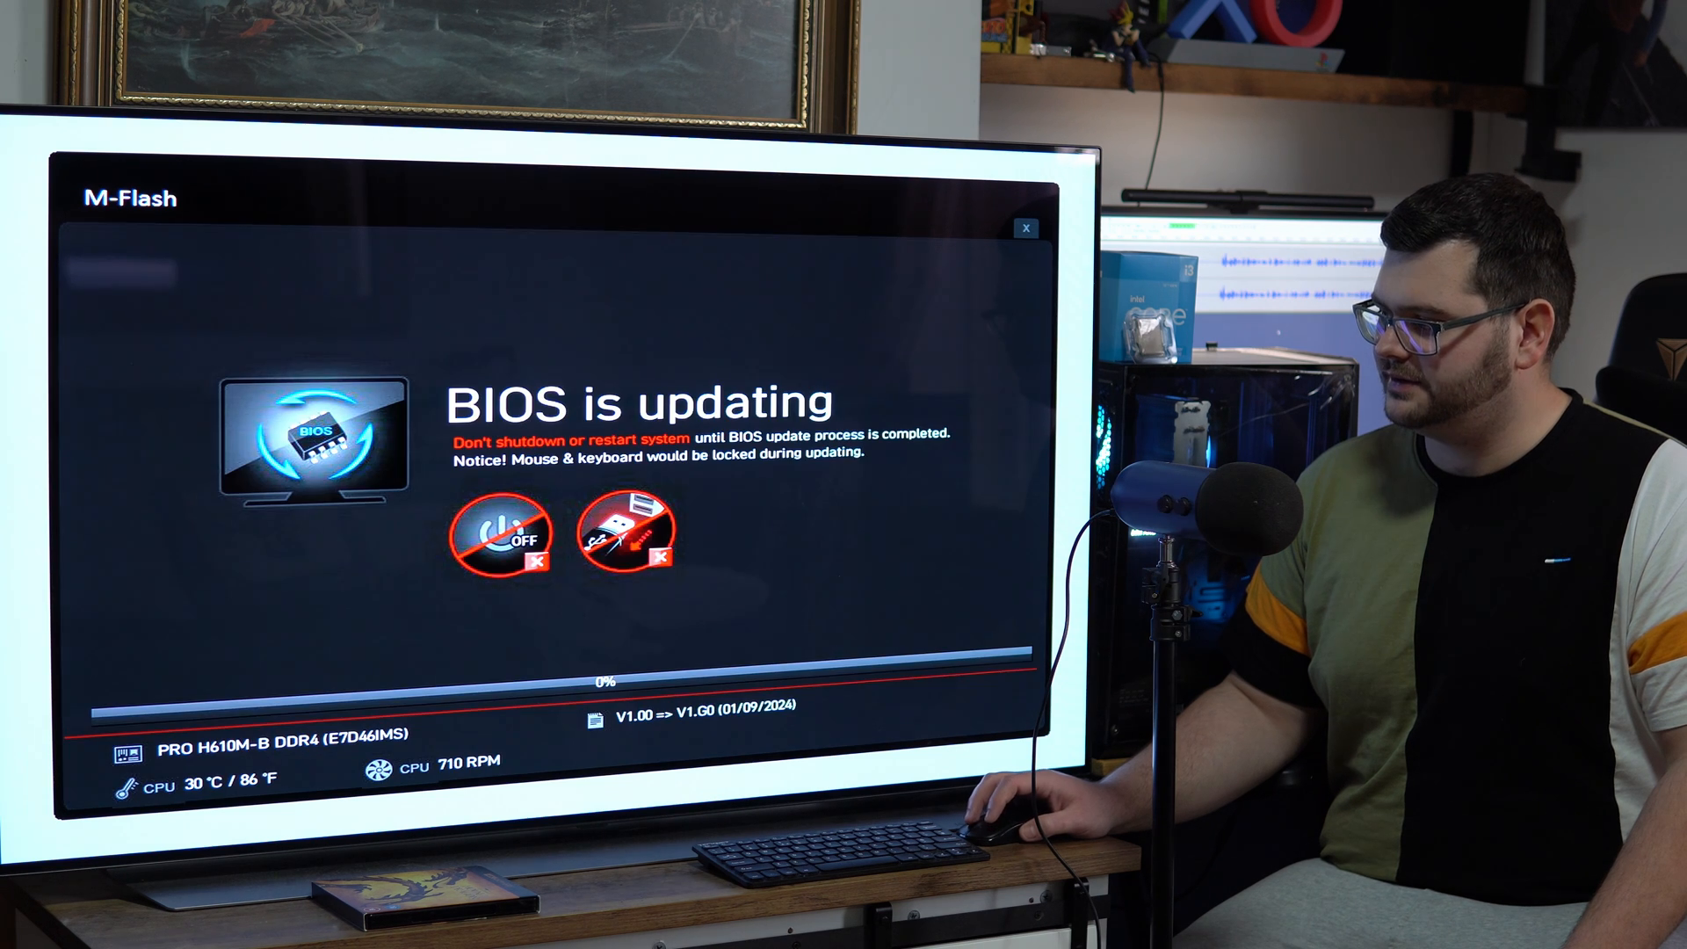